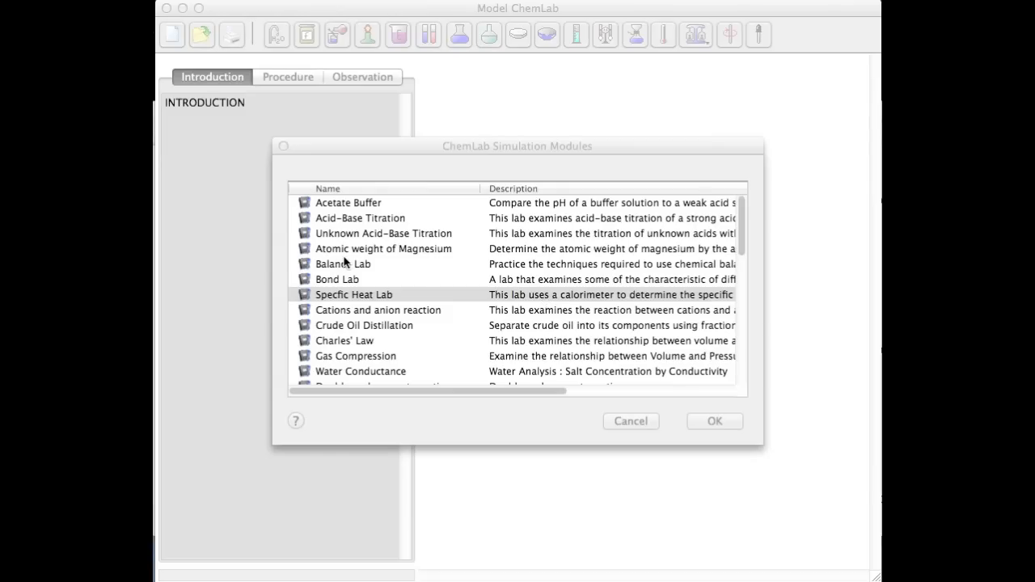
# Choose the Acid-Base Titration module and open its introduction.
pyautogui.click(360, 216)
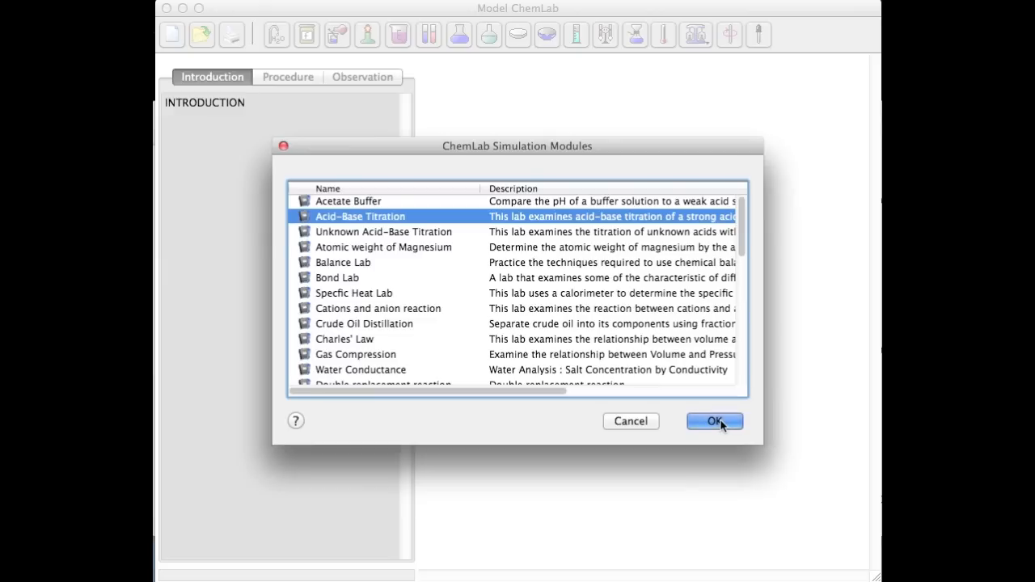
pyautogui.click(714, 421)
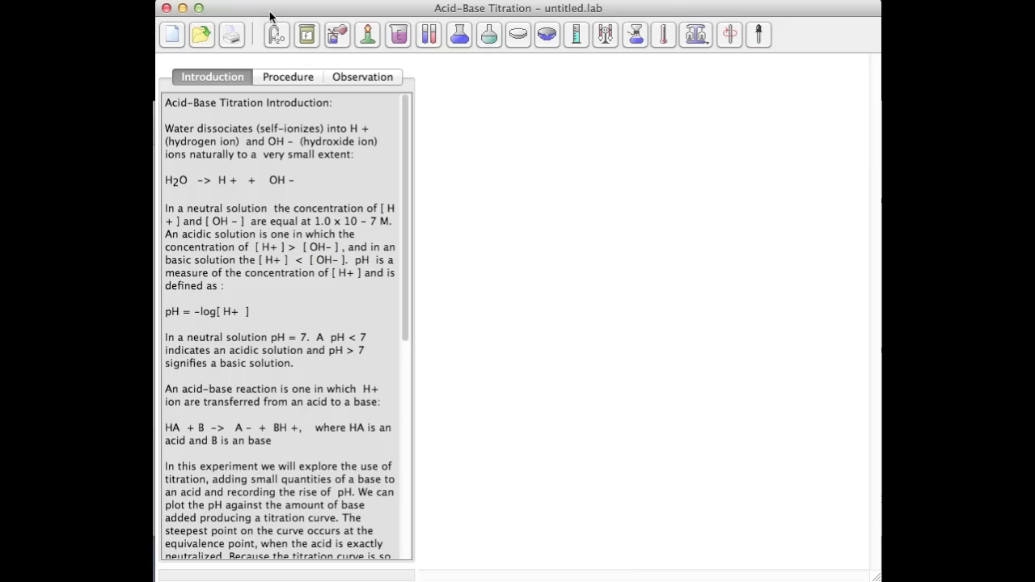
# Show the procedure steps and place the 100 ml Erlenmeyer flask mid-workbench.
pyautogui.click(287, 76)
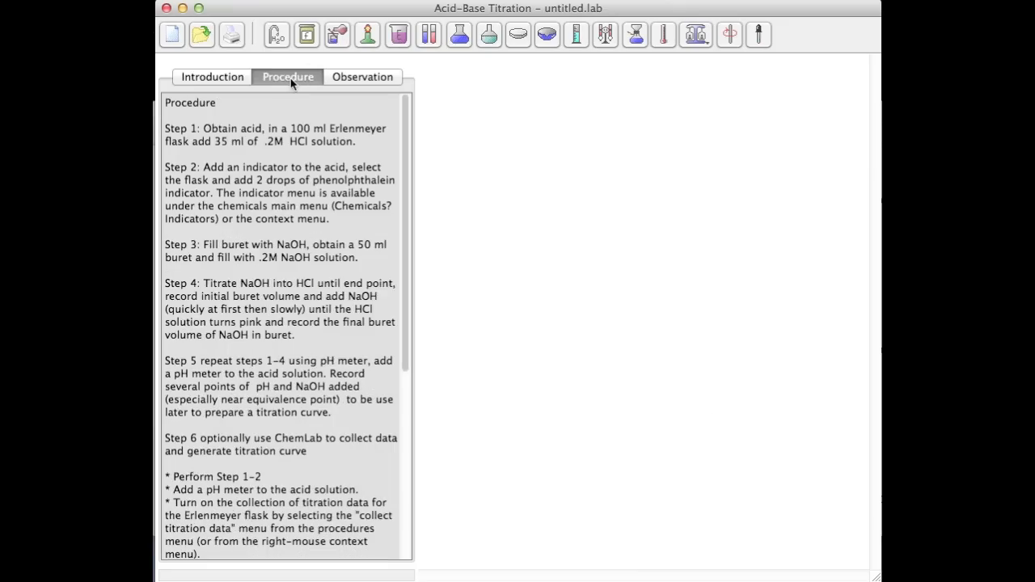
pyautogui.moveTo(373, 64)
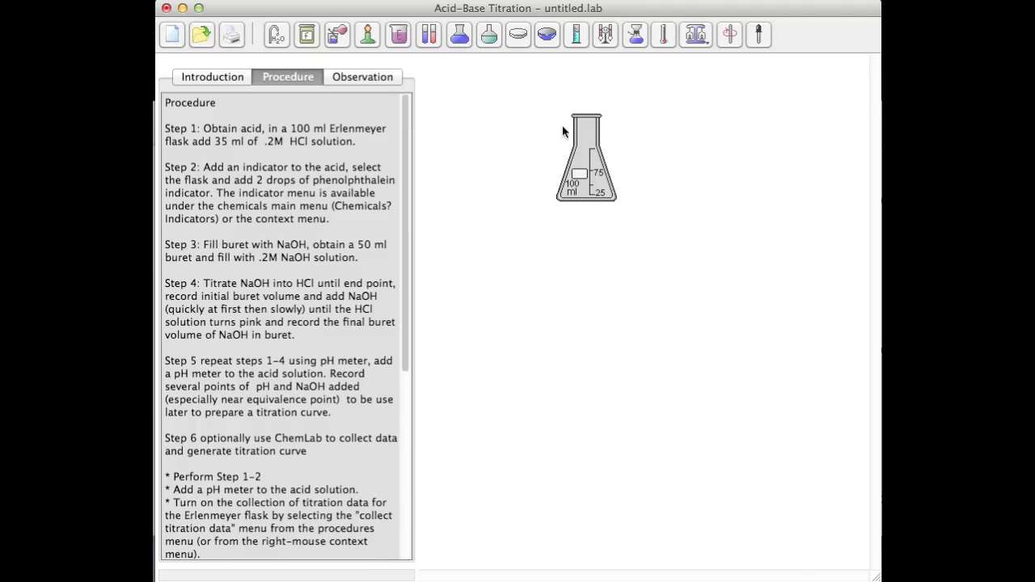
pyautogui.moveTo(586, 157); pyautogui.dragTo(625, 353)
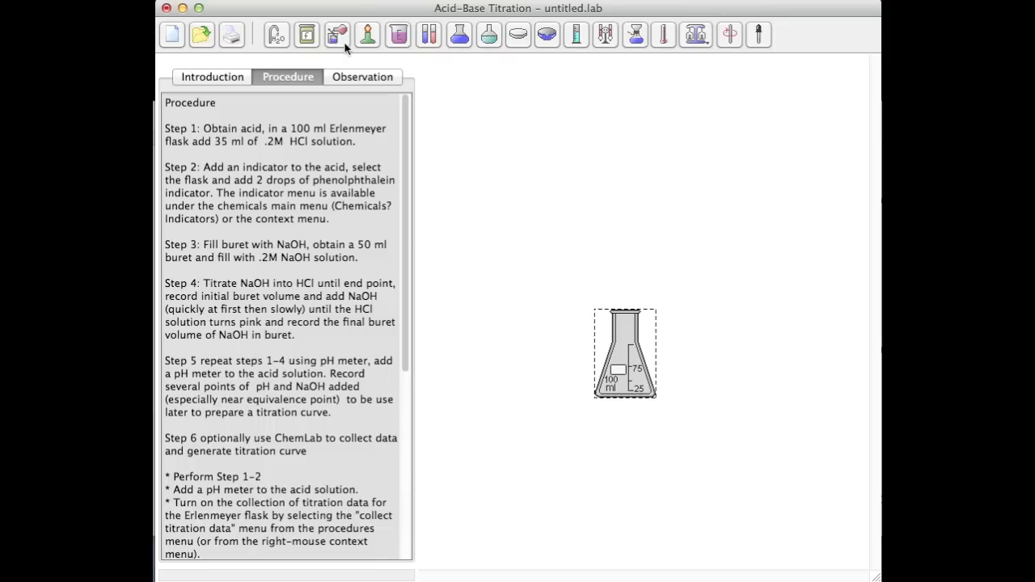
# Add 35 ml of 0.200 M hydrochloric acid to the Erlenmeyer flask.
pyautogui.click(337, 35)
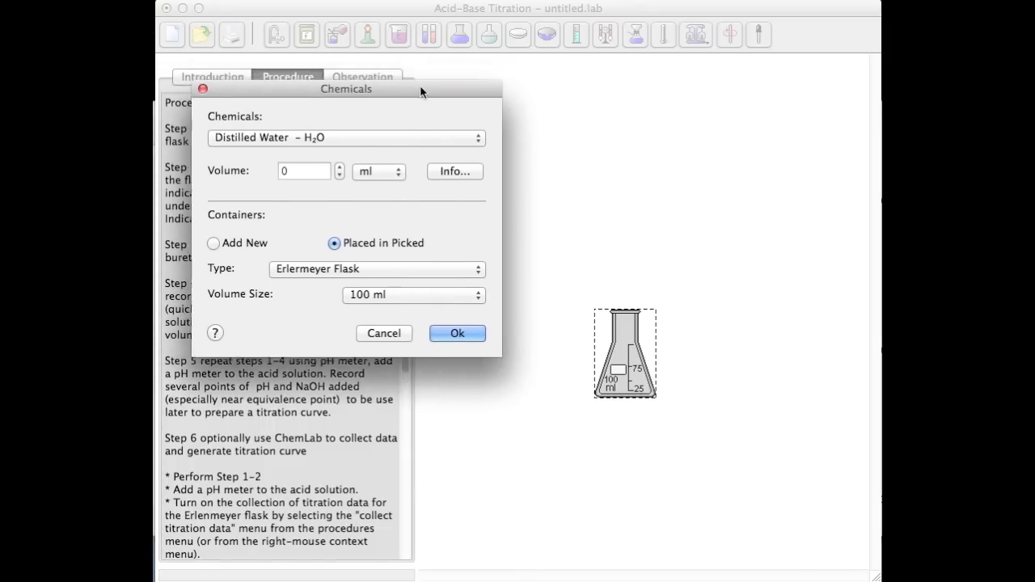
pyautogui.click(478, 138)
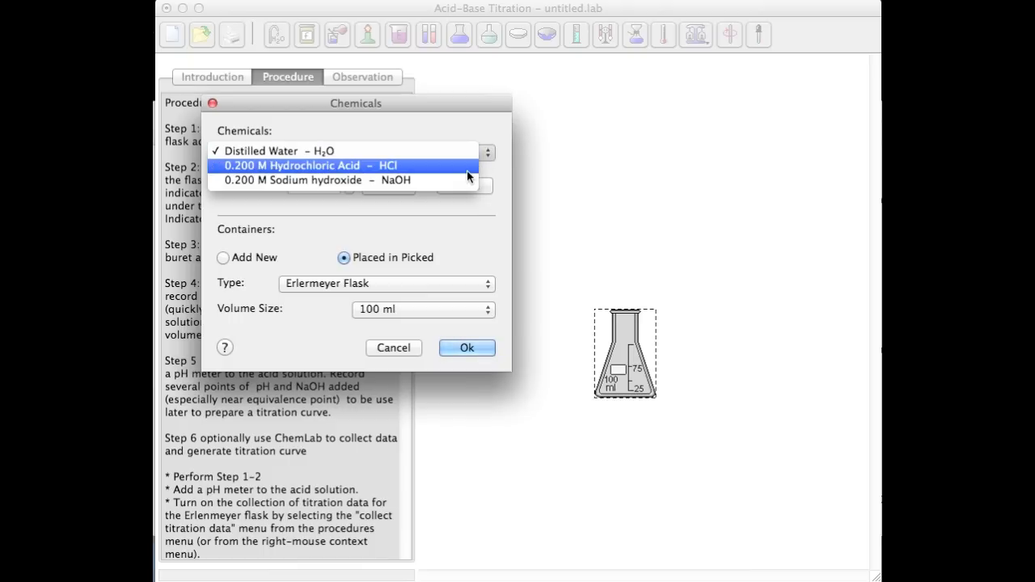
pyautogui.click(308, 165)
pyautogui.write('34')
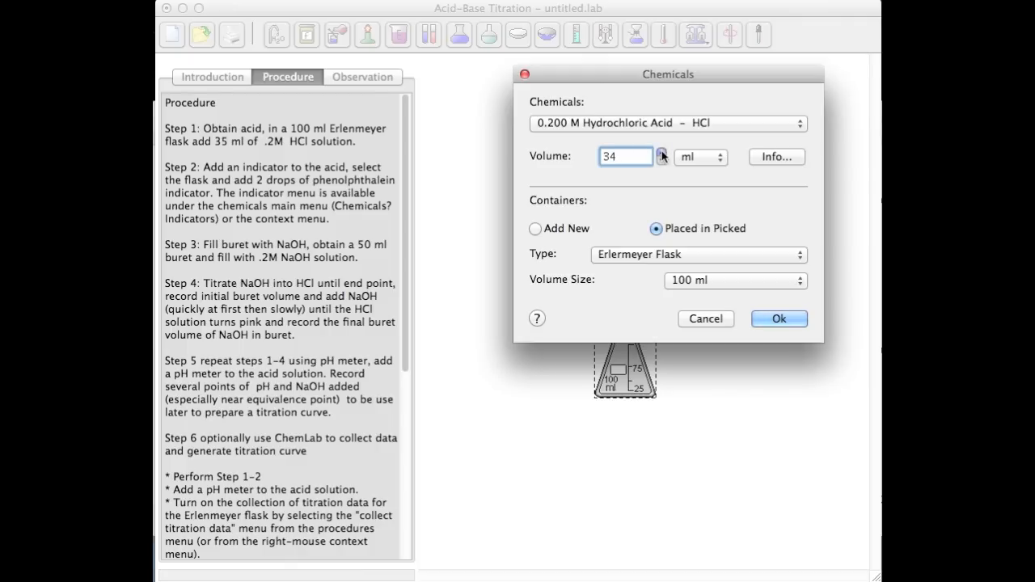
pyautogui.click(660, 152)
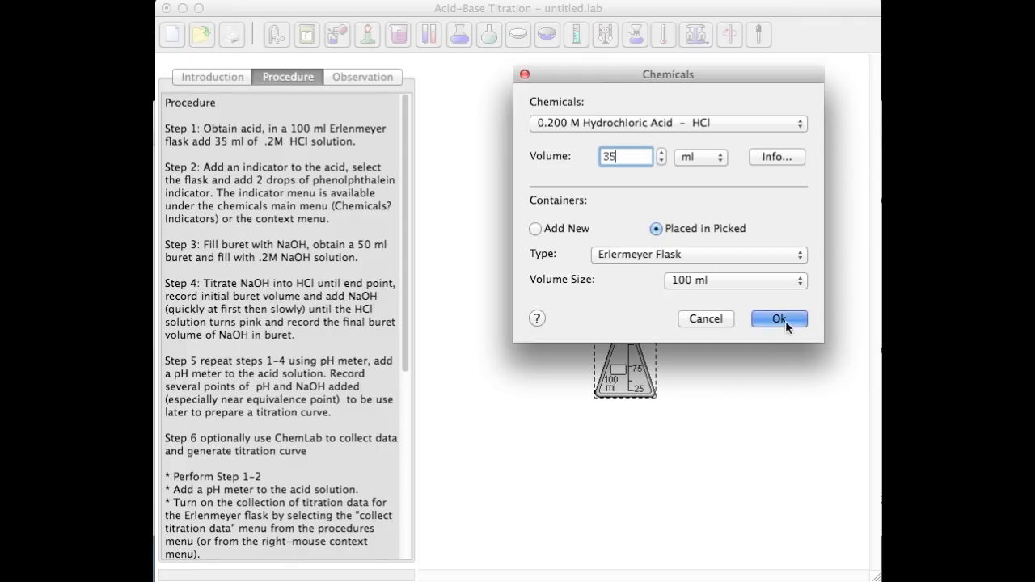
pyautogui.click(778, 318)
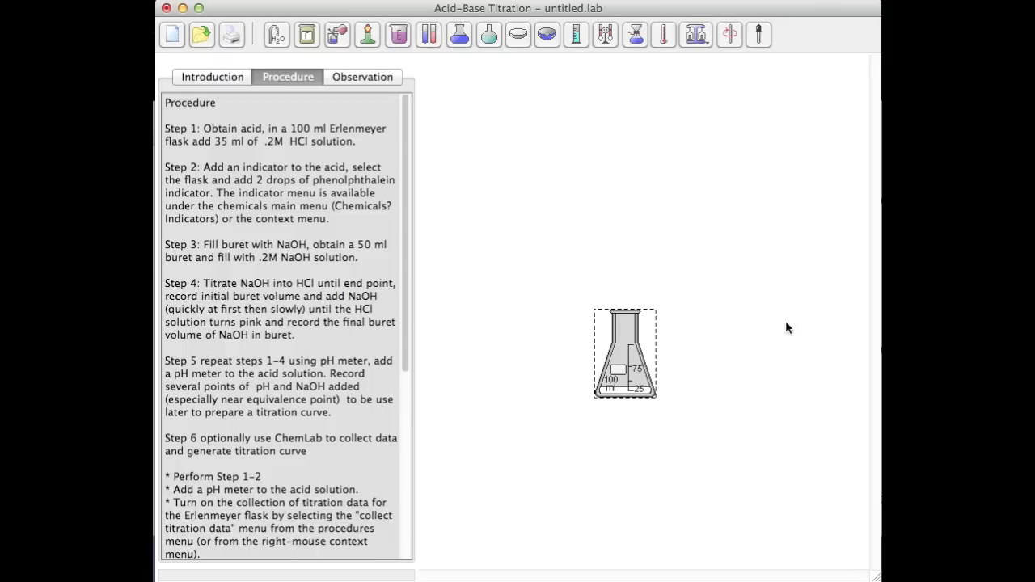
pyautogui.moveTo(415, 80)
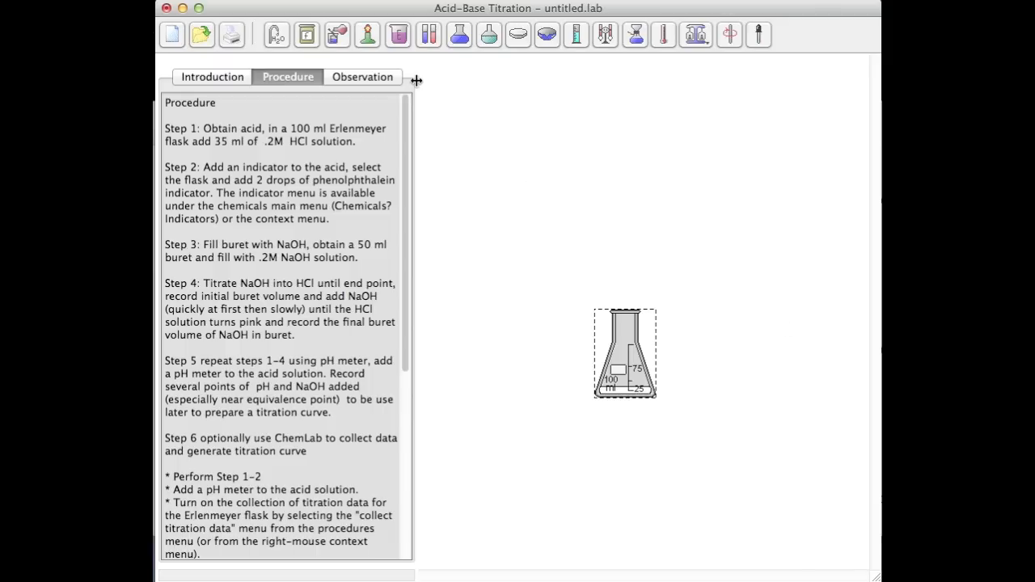
pyautogui.moveTo(336, 121)
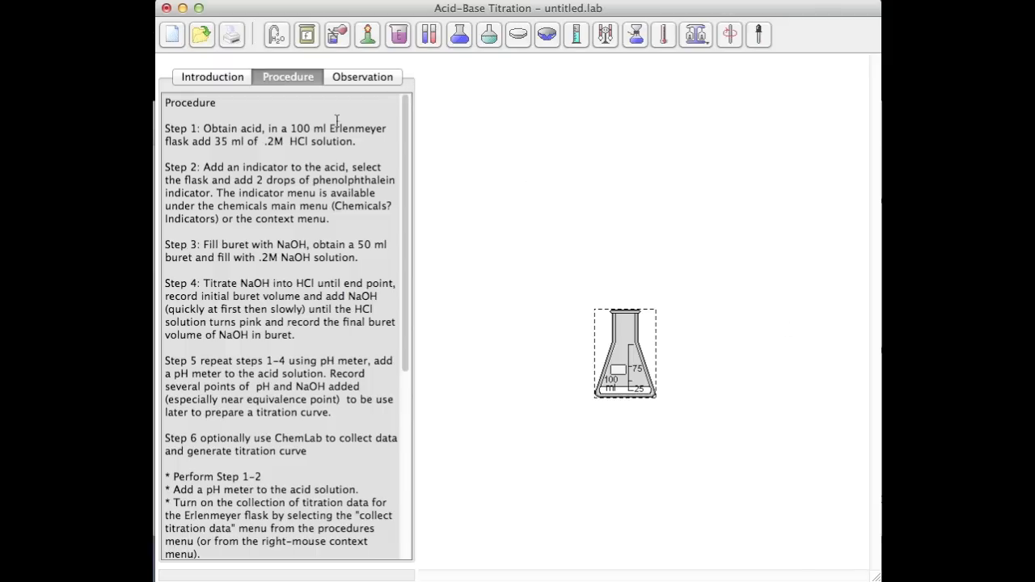
pyautogui.moveTo(164, 170)
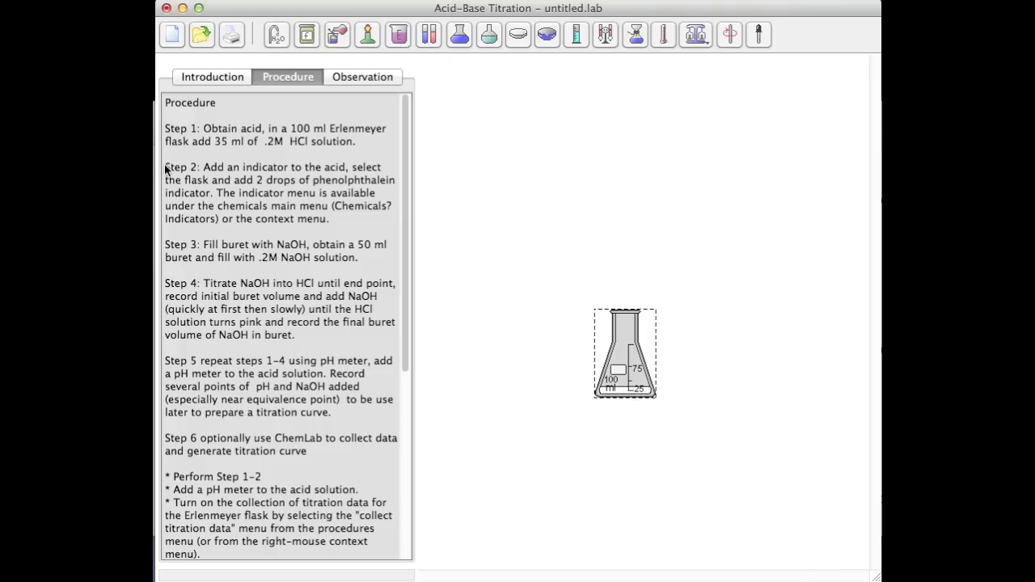
# Highlight procedure Step 2, then add 2 drops of phenolphthalein to the flask.
pyautogui.moveTo(165, 166); pyautogui.dragTo(329, 219)
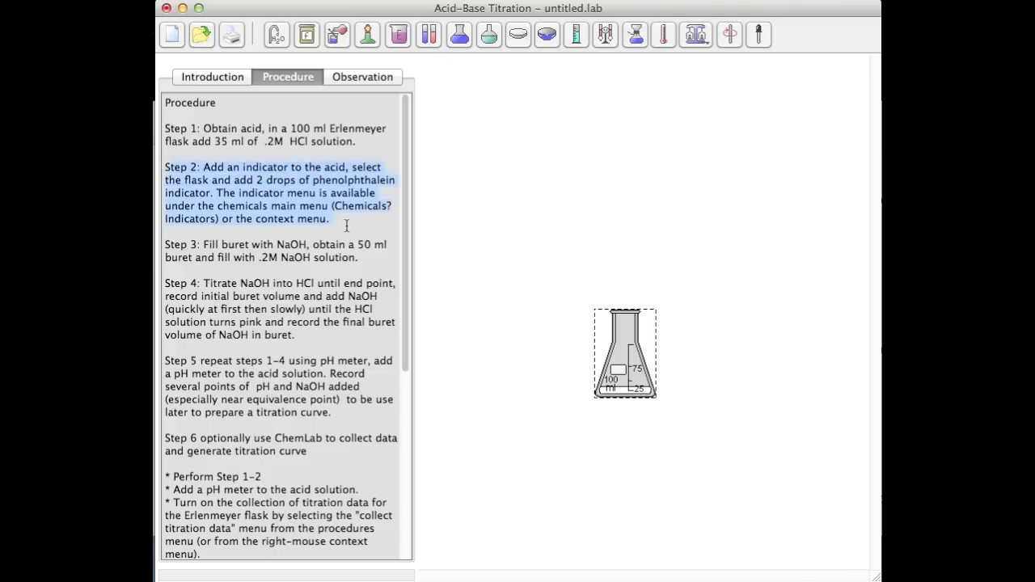
pyautogui.click(550, 289)
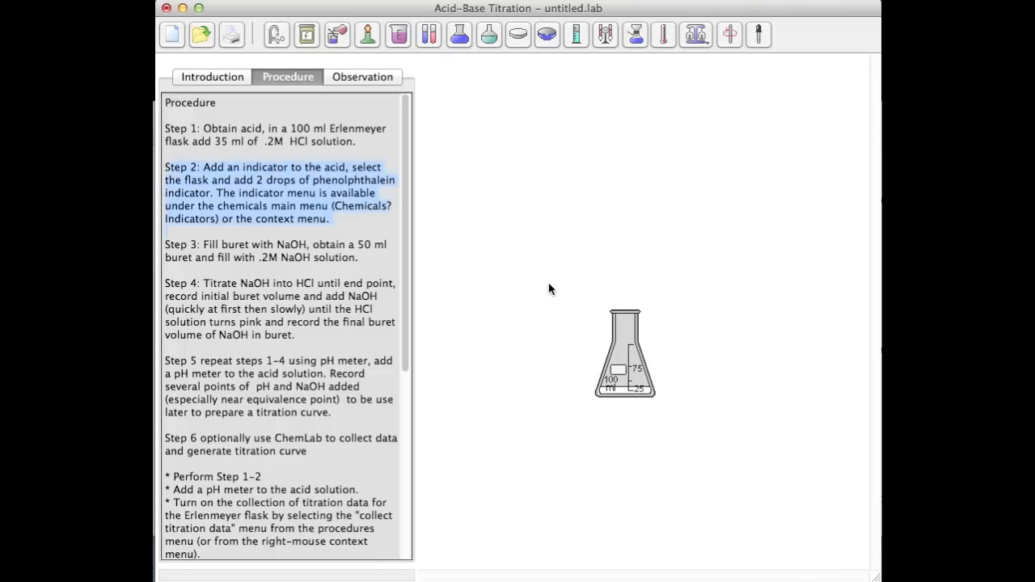
pyautogui.moveTo(637, 350)
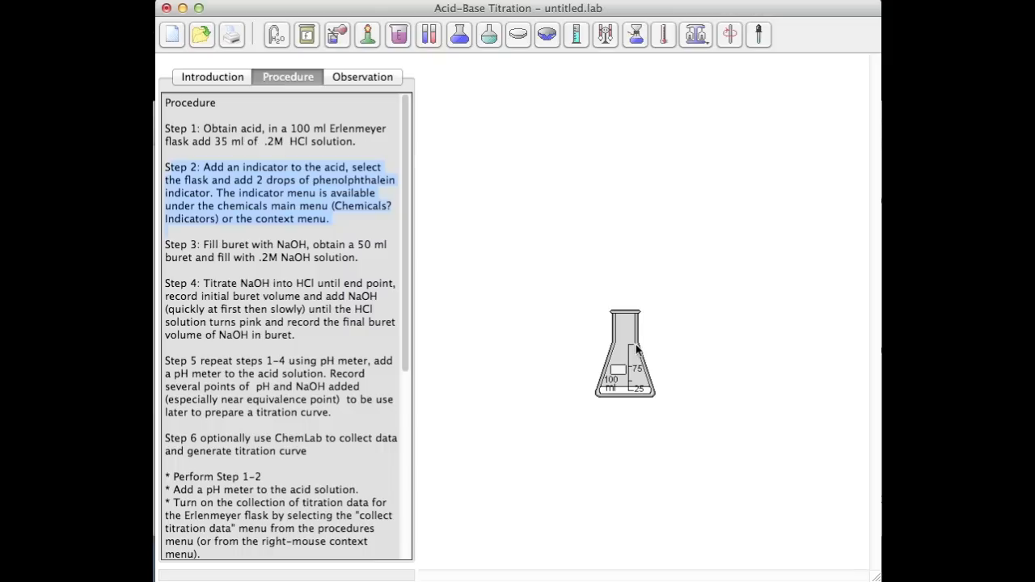
pyautogui.rightClick(624, 352)
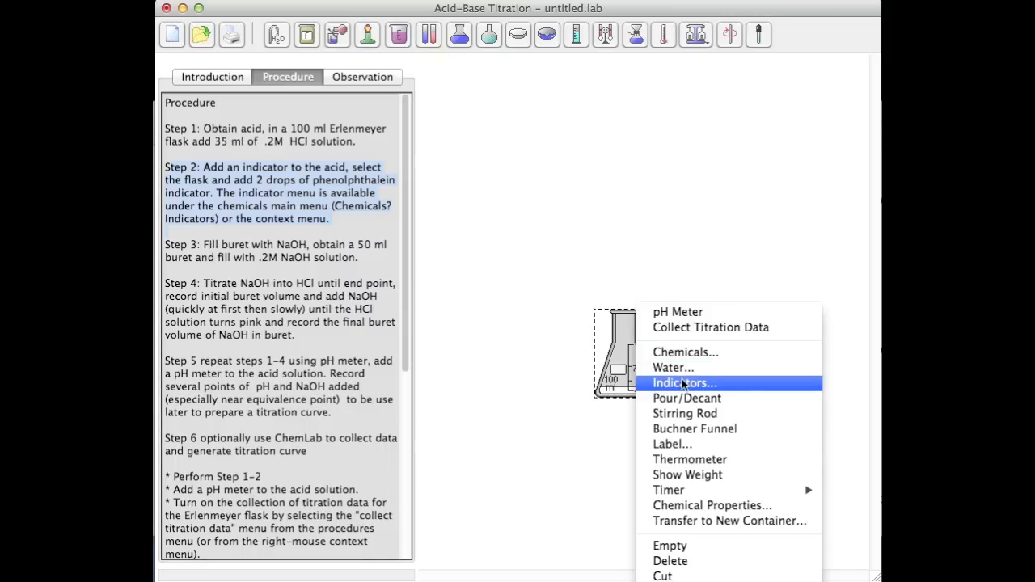
pyautogui.click(684, 382)
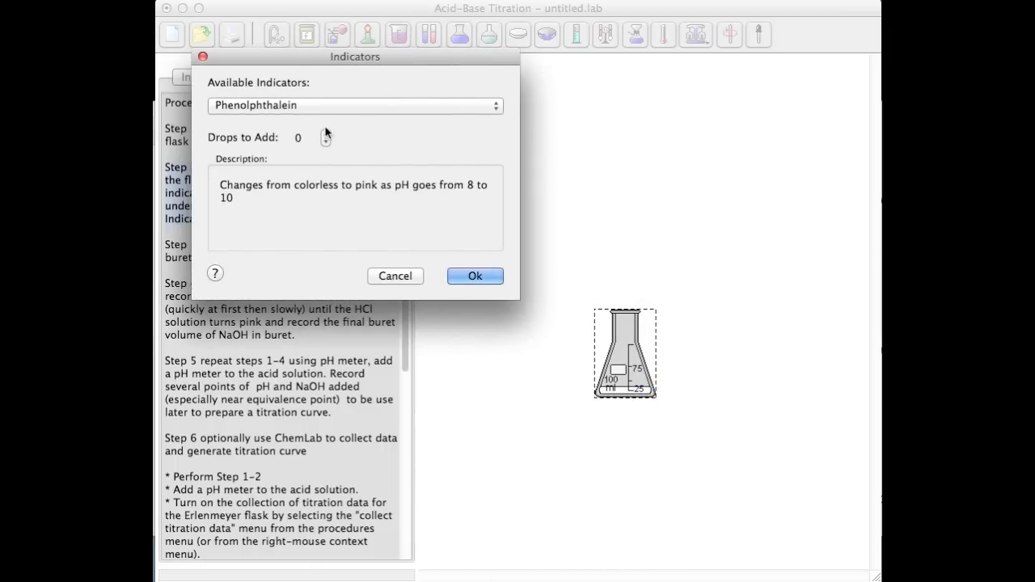
pyautogui.click(326, 134)
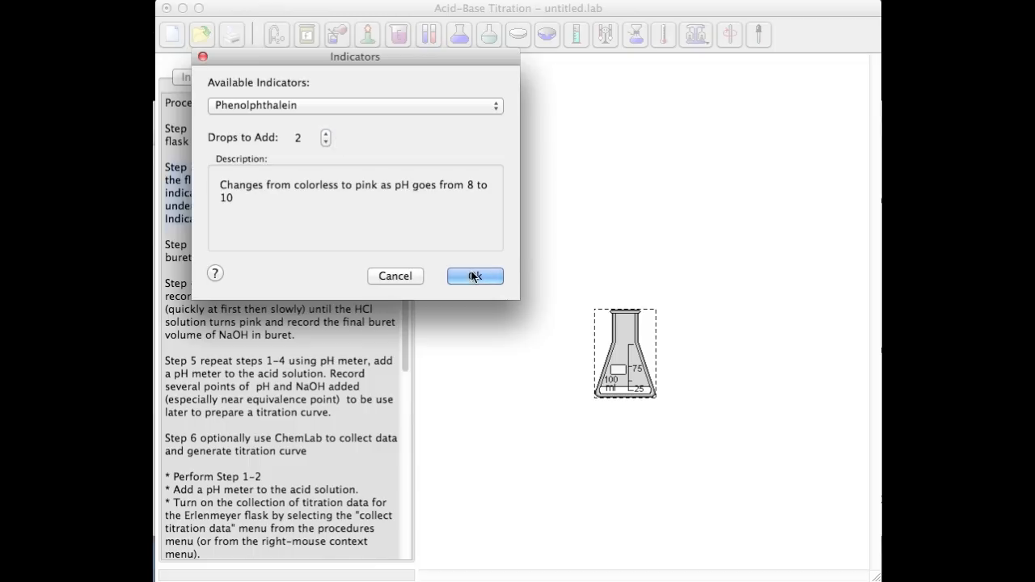
pyautogui.click(474, 276)
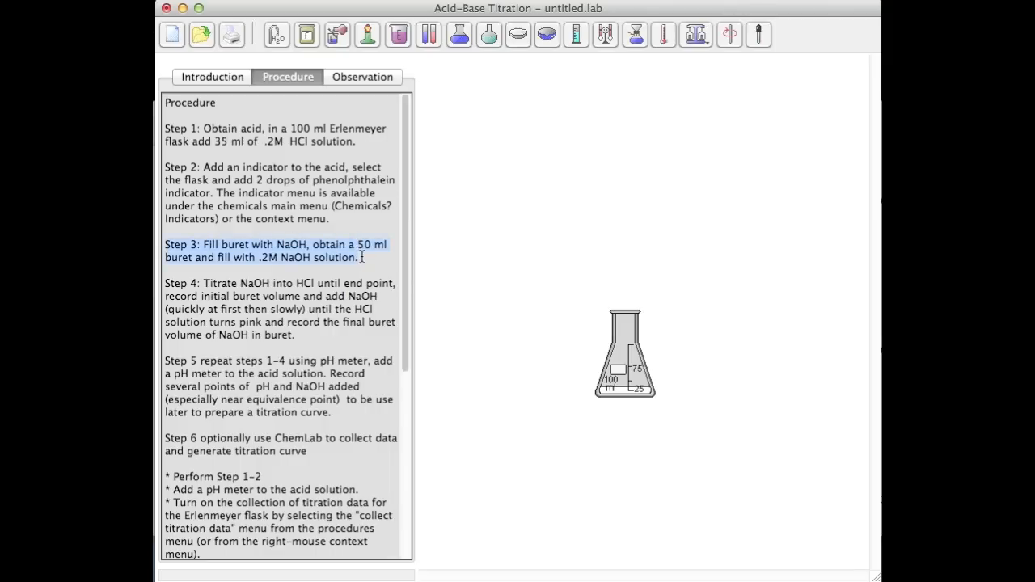
pyautogui.moveTo(577, 45)
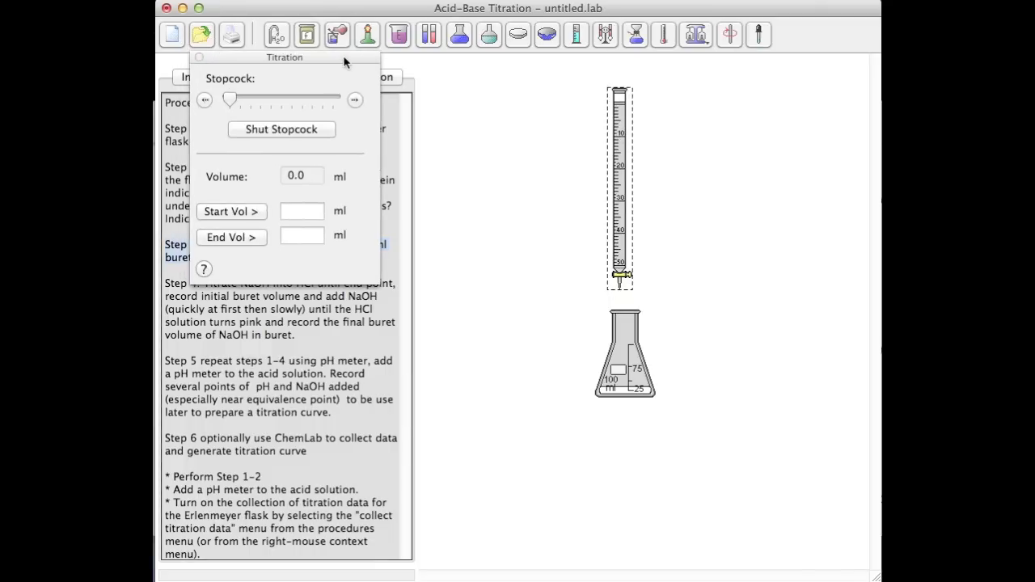
# Move the titration controls to uncover the procedure text.
pyautogui.moveTo(285, 56); pyautogui.dragTo(499, 102)
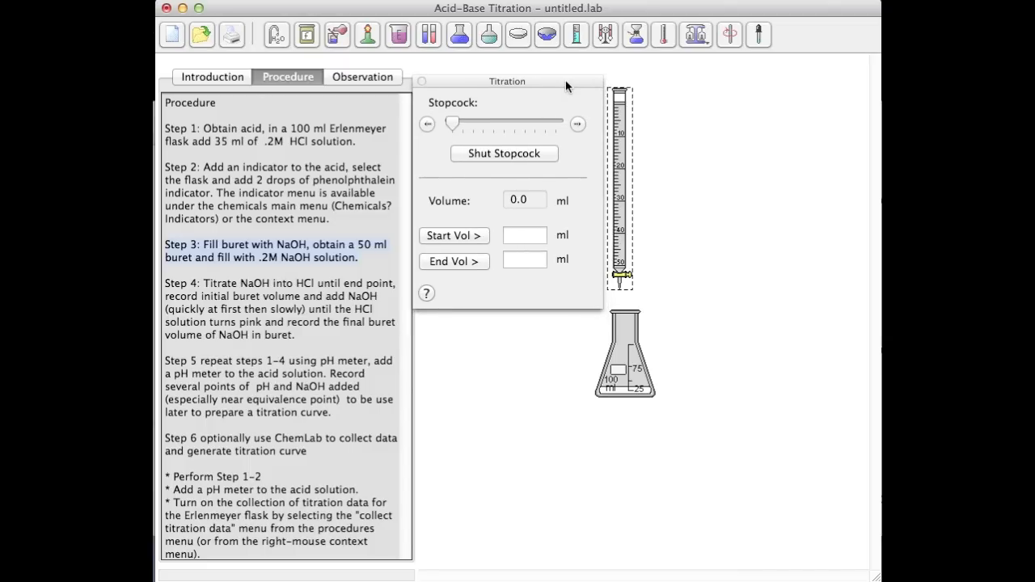
pyautogui.moveTo(608, 95)
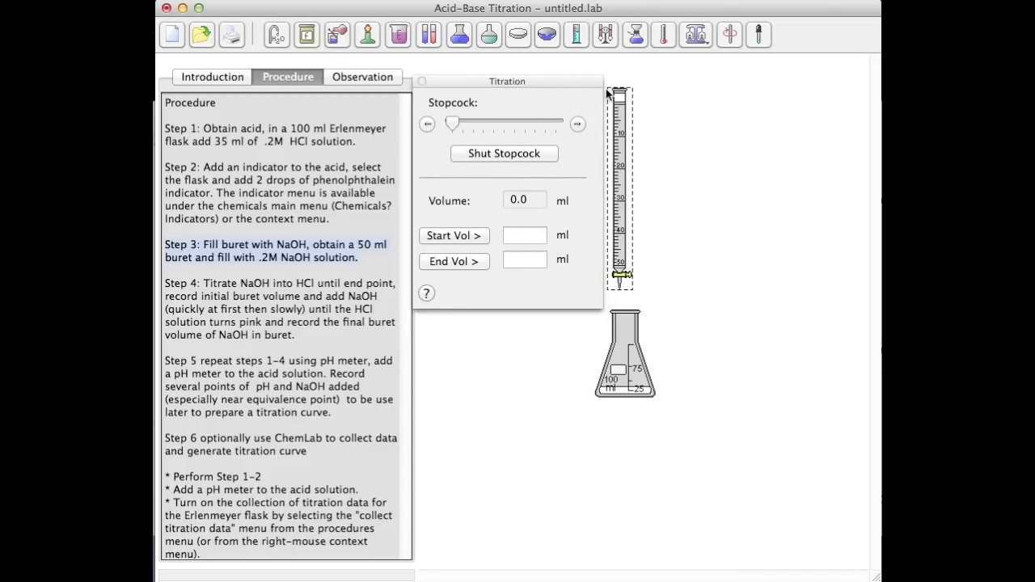
# Fill the buret with 50 ml of 0.200 M sodium hydroxide.
pyautogui.rightClick(621, 186)
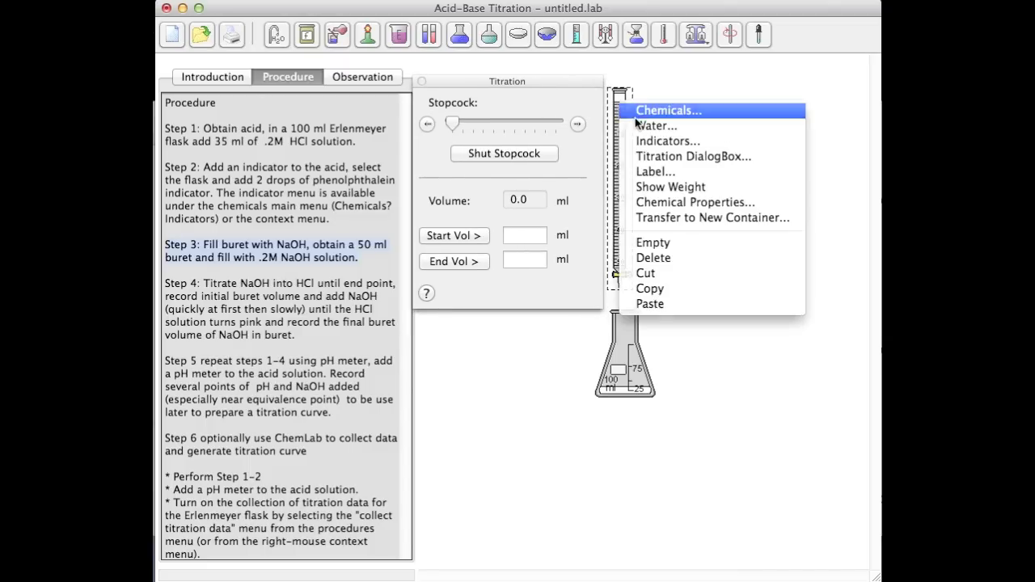
pyautogui.click(668, 110)
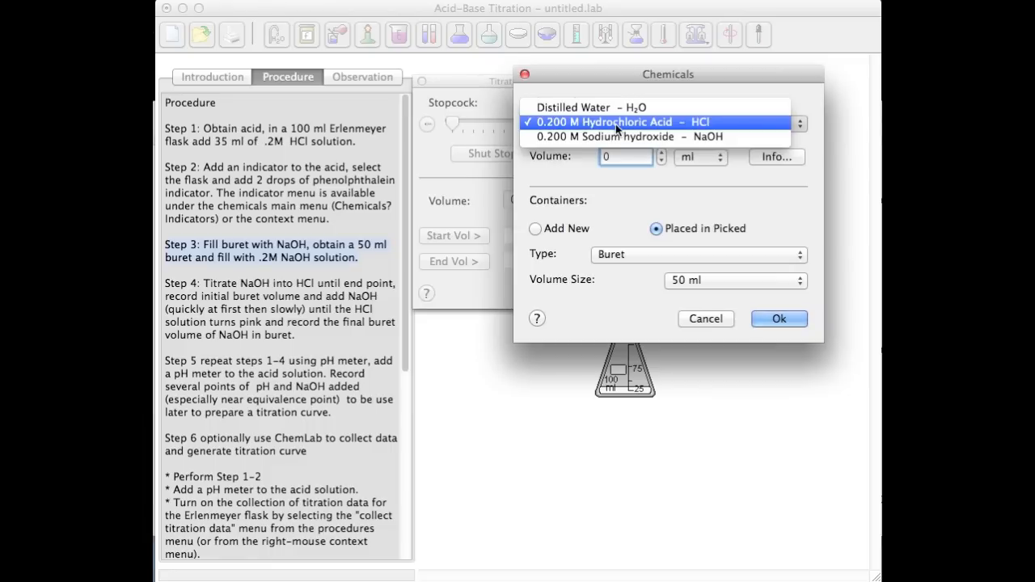
pyautogui.click(619, 136)
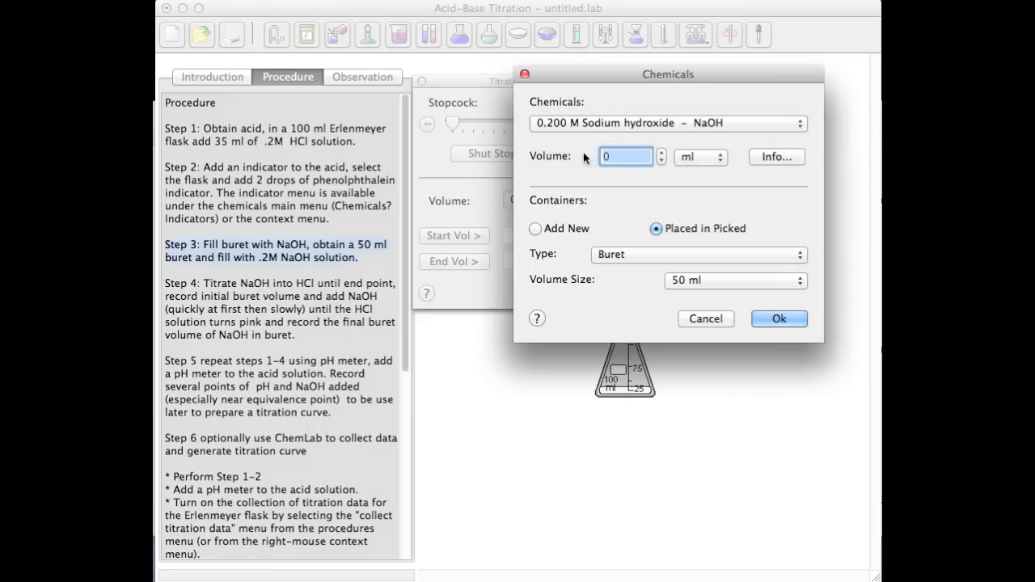
pyautogui.write('50')
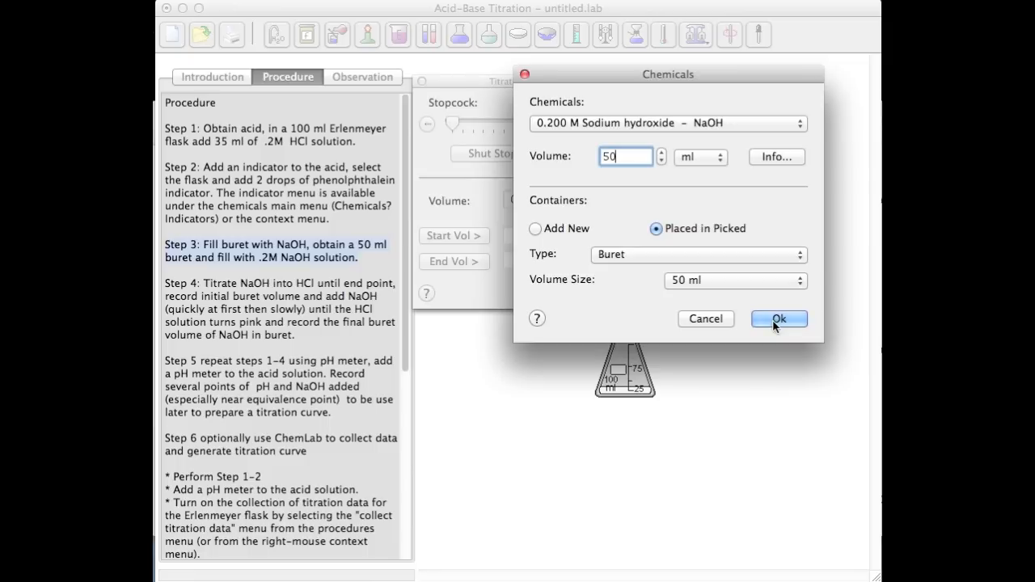
pyautogui.click(778, 318)
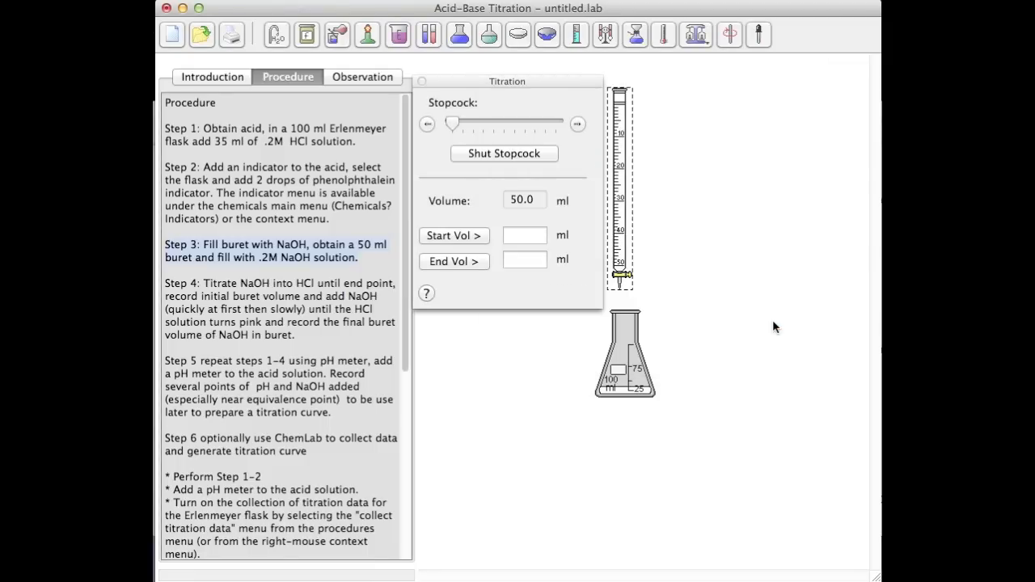
# Open the buret stopcock partway so NaOH starts flowing into the flask.
pyautogui.click(577, 123)
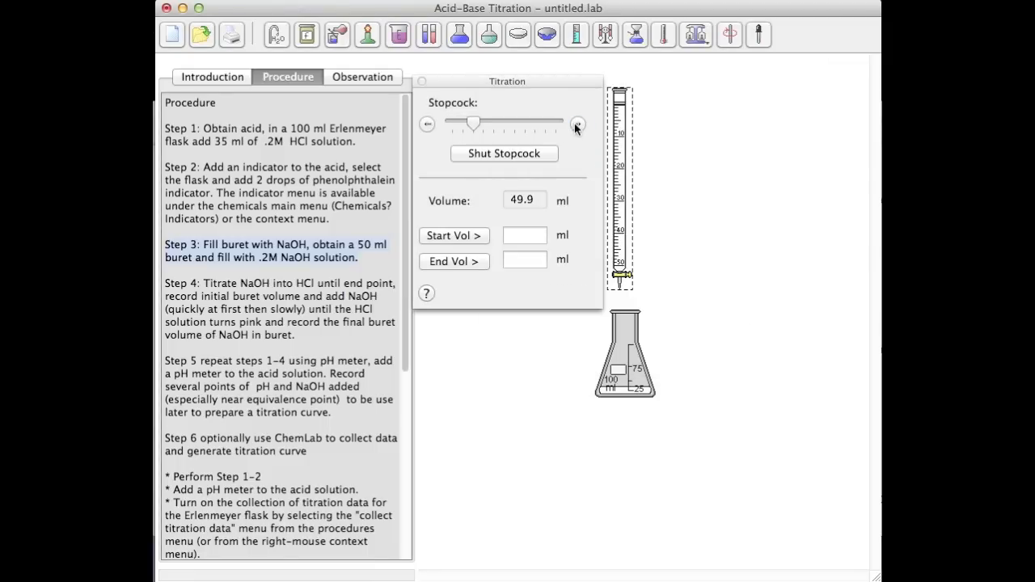
pyautogui.click(577, 124)
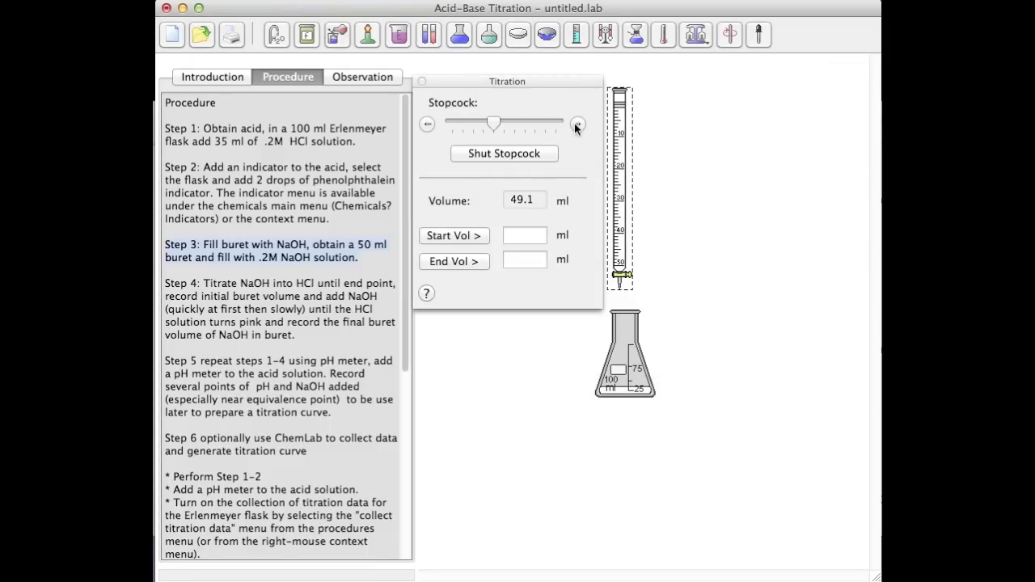
pyautogui.click(576, 124)
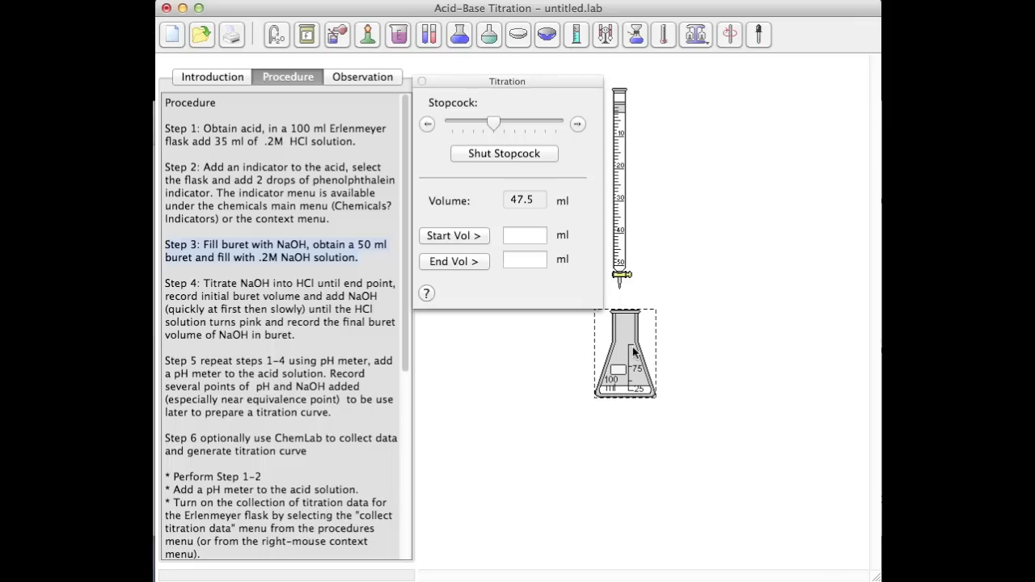
# Attach a pH meter, collect titration data, and show the titration graph.
pyautogui.rightClick(635, 351)
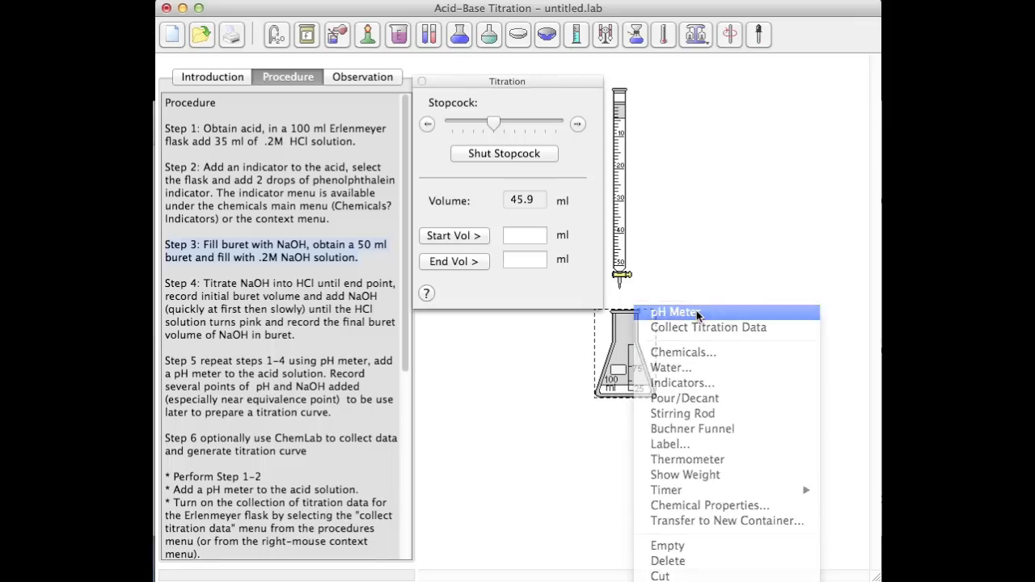
pyautogui.click(672, 313)
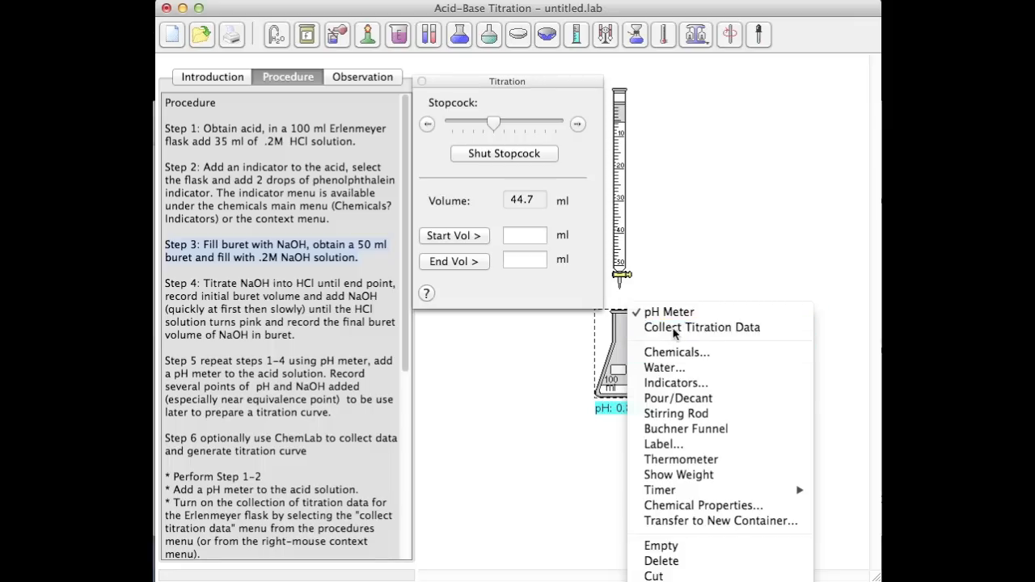
pyautogui.click(701, 327)
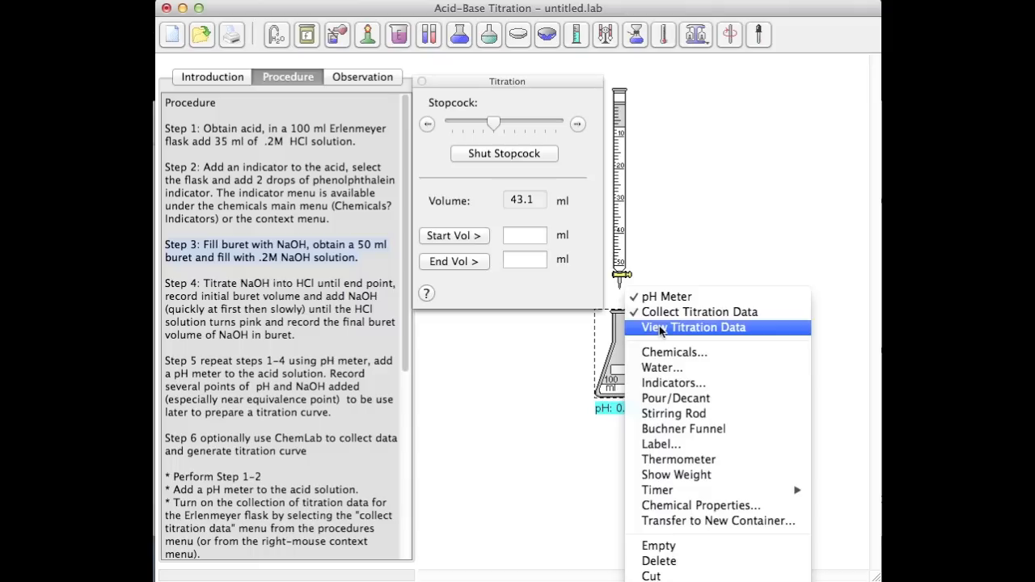
pyautogui.click(692, 328)
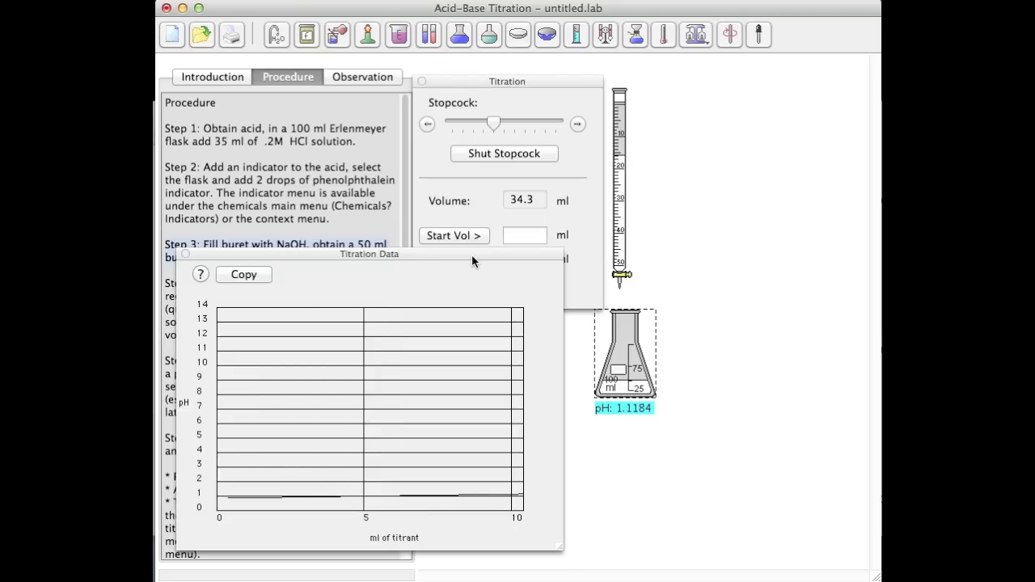
# Fully open the stopcock until the flask turns pink, then close the titration controls.
pyautogui.click(578, 123)
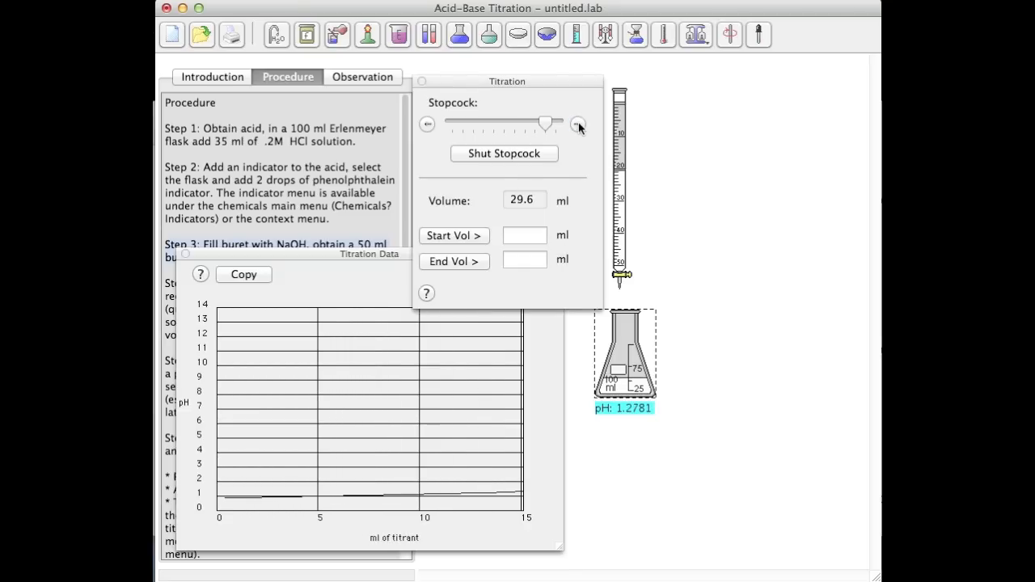
pyautogui.click(577, 123)
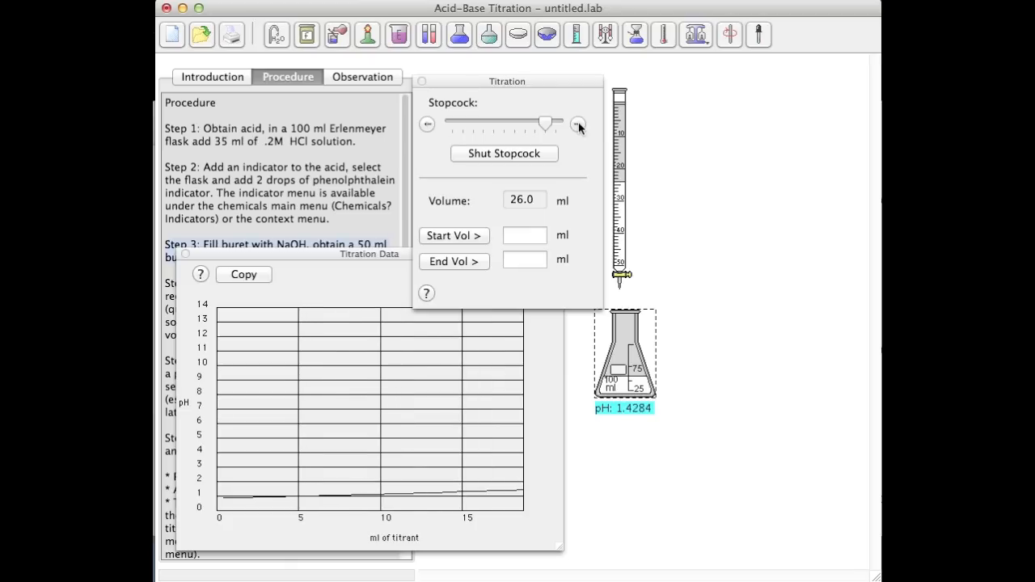
pyautogui.click(578, 125)
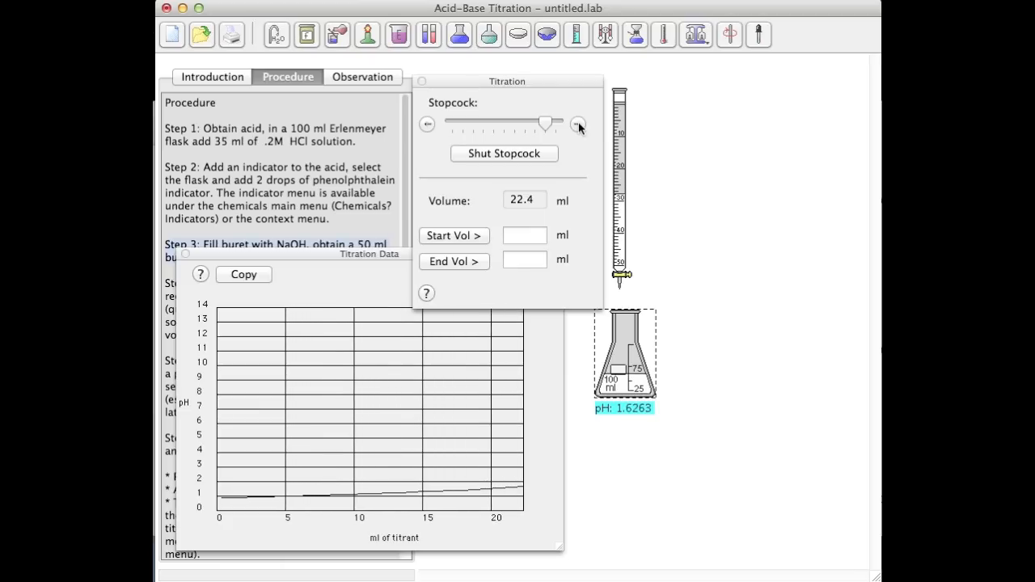
pyautogui.click(577, 125)
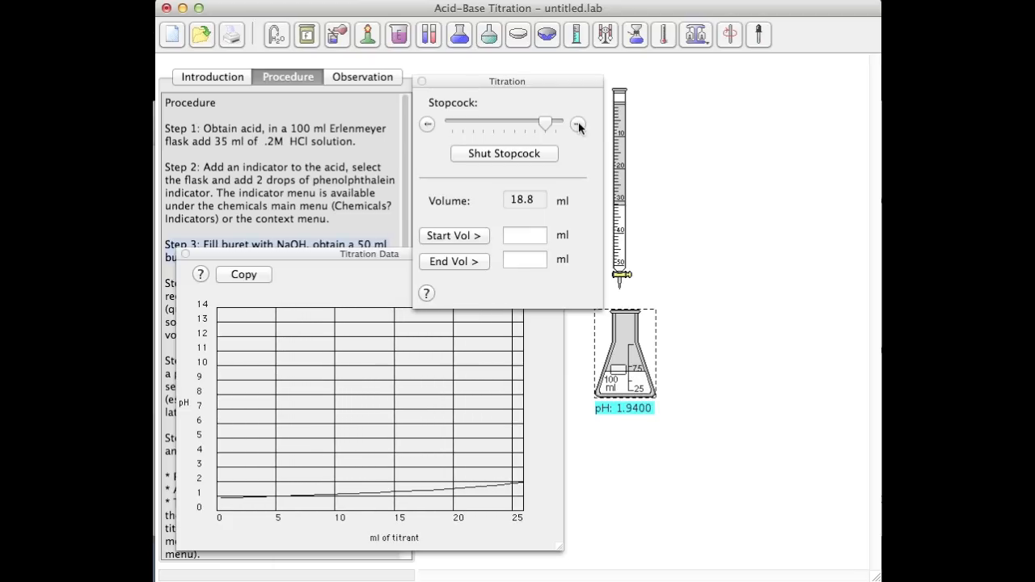
pyautogui.click(577, 123)
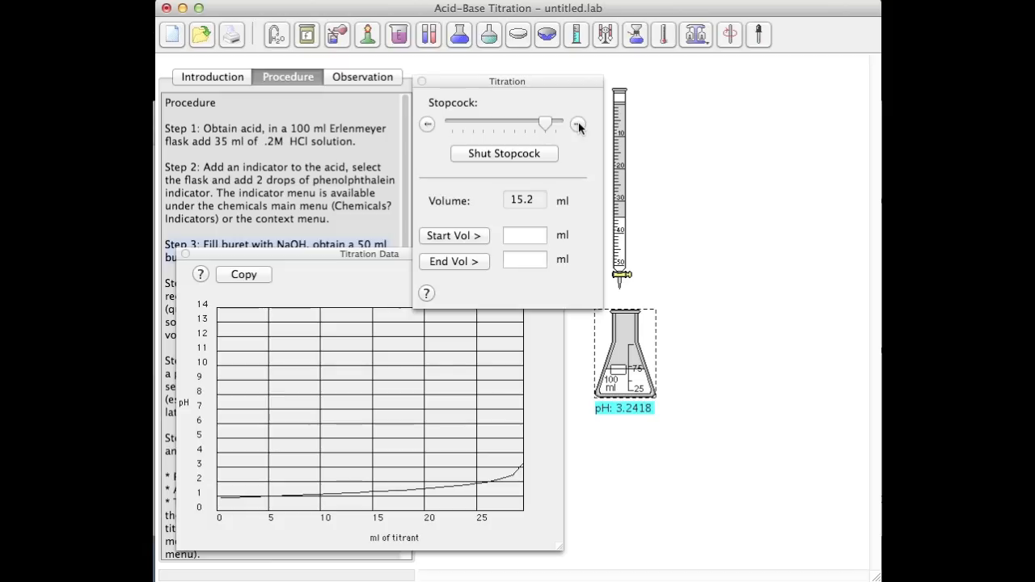
pyautogui.click(578, 123)
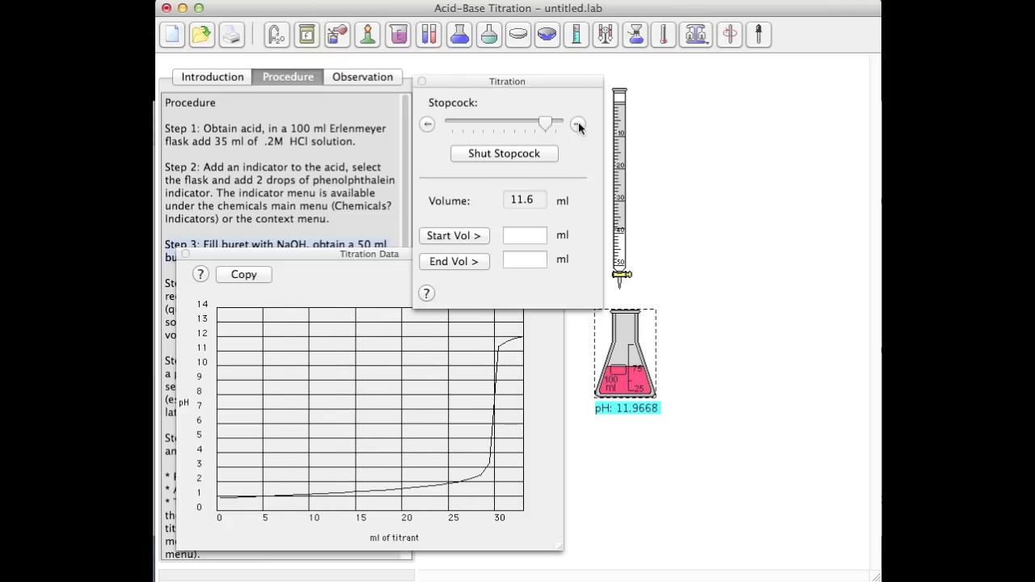
pyautogui.click(578, 124)
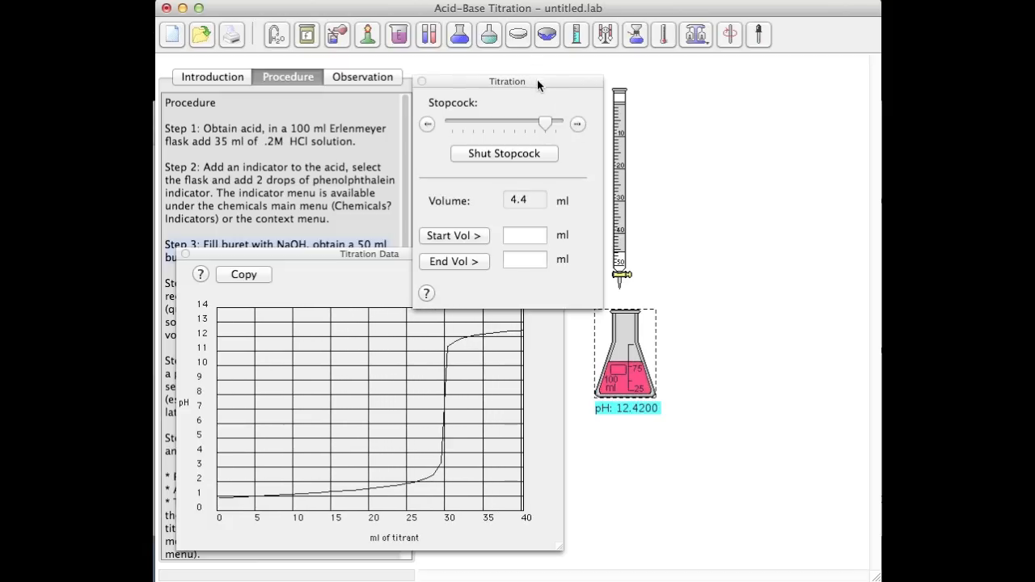
pyautogui.moveTo(507, 81); pyautogui.dragTo(485, 11)
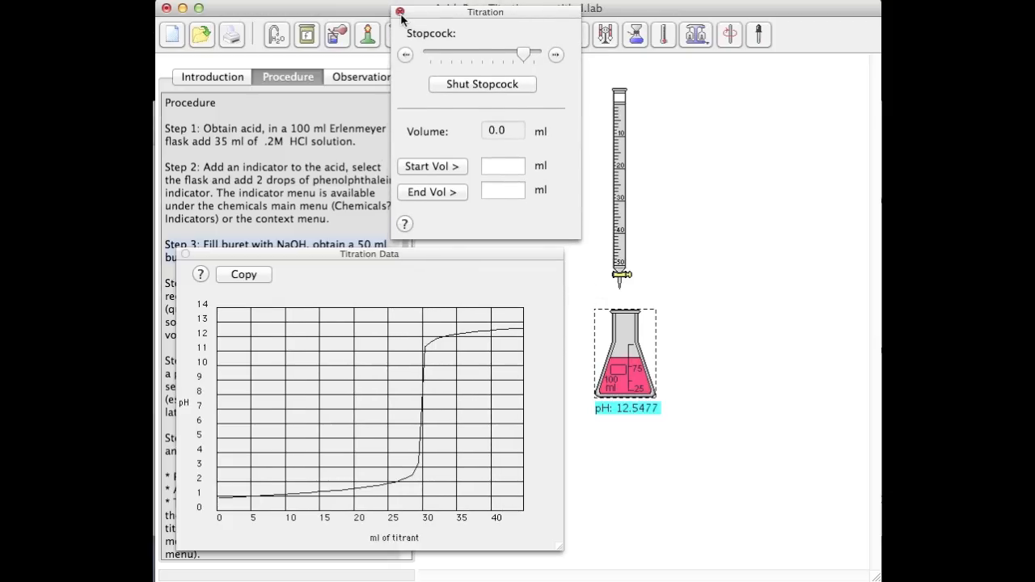
pyautogui.click(399, 12)
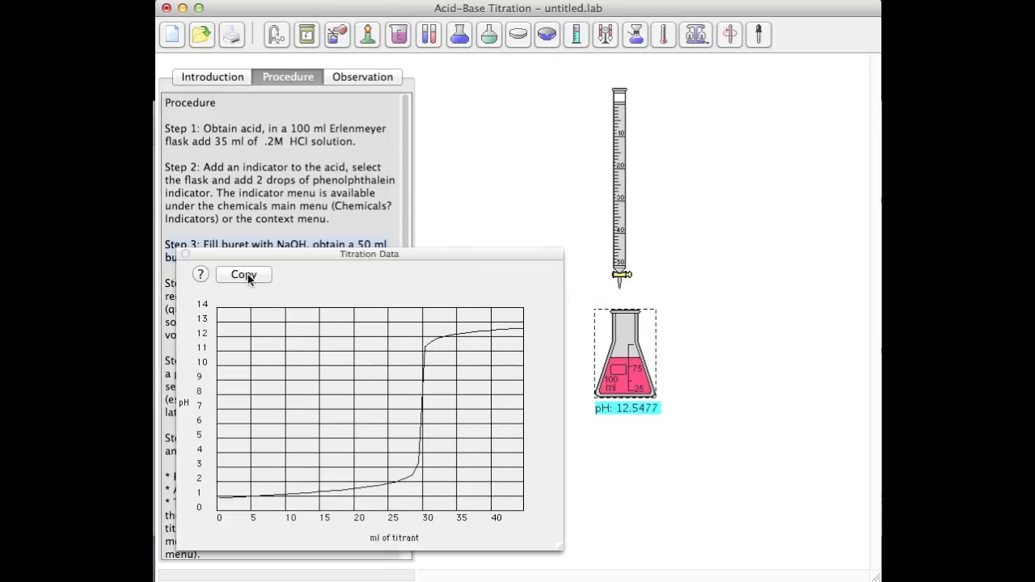